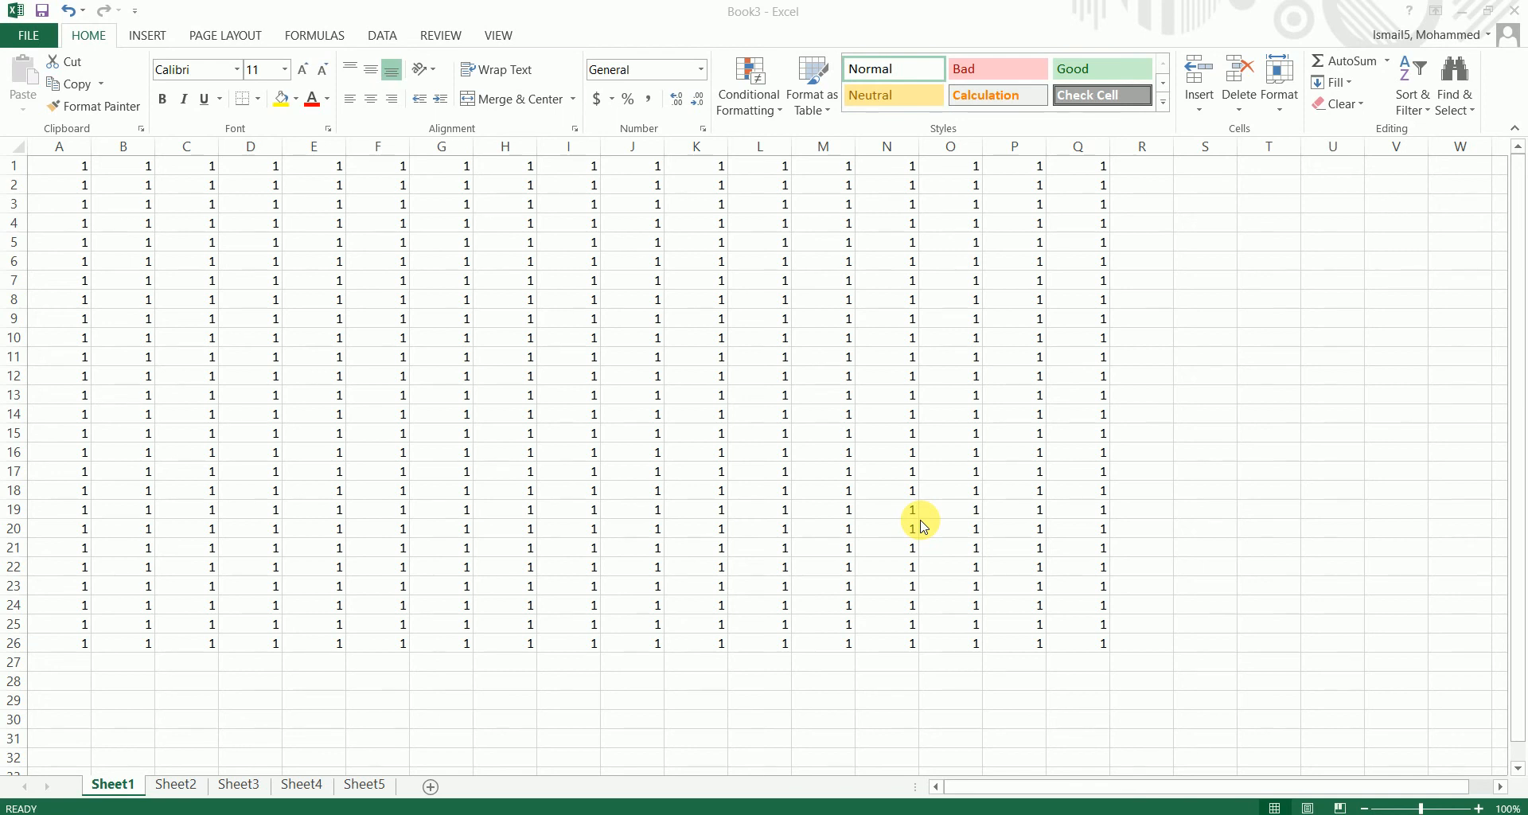
Start a new blank Module1 in the Visual Basic editor for Book3.
left_click(250, 471)
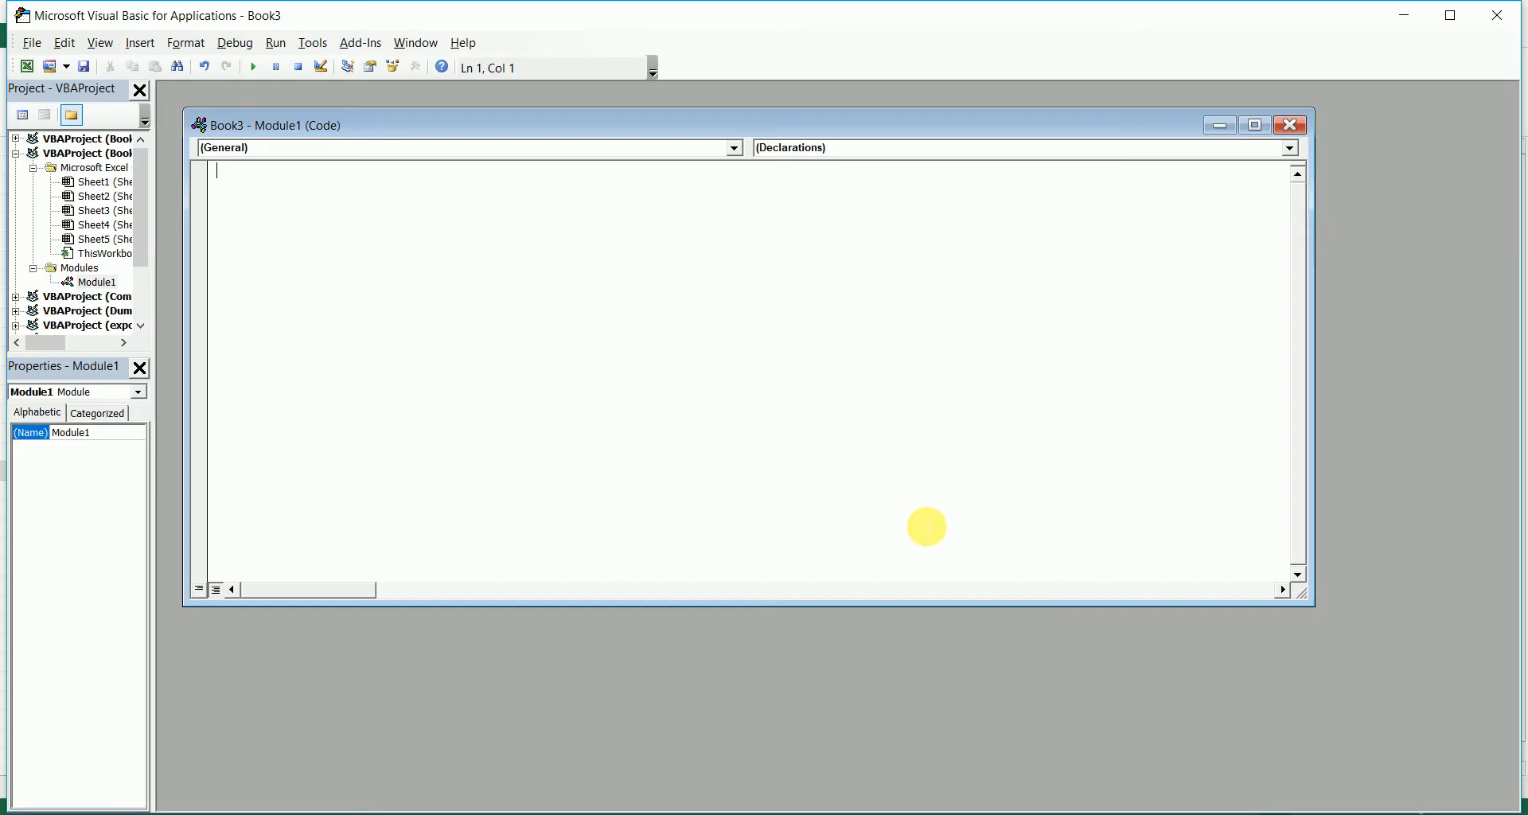
mouse_move(927, 527)
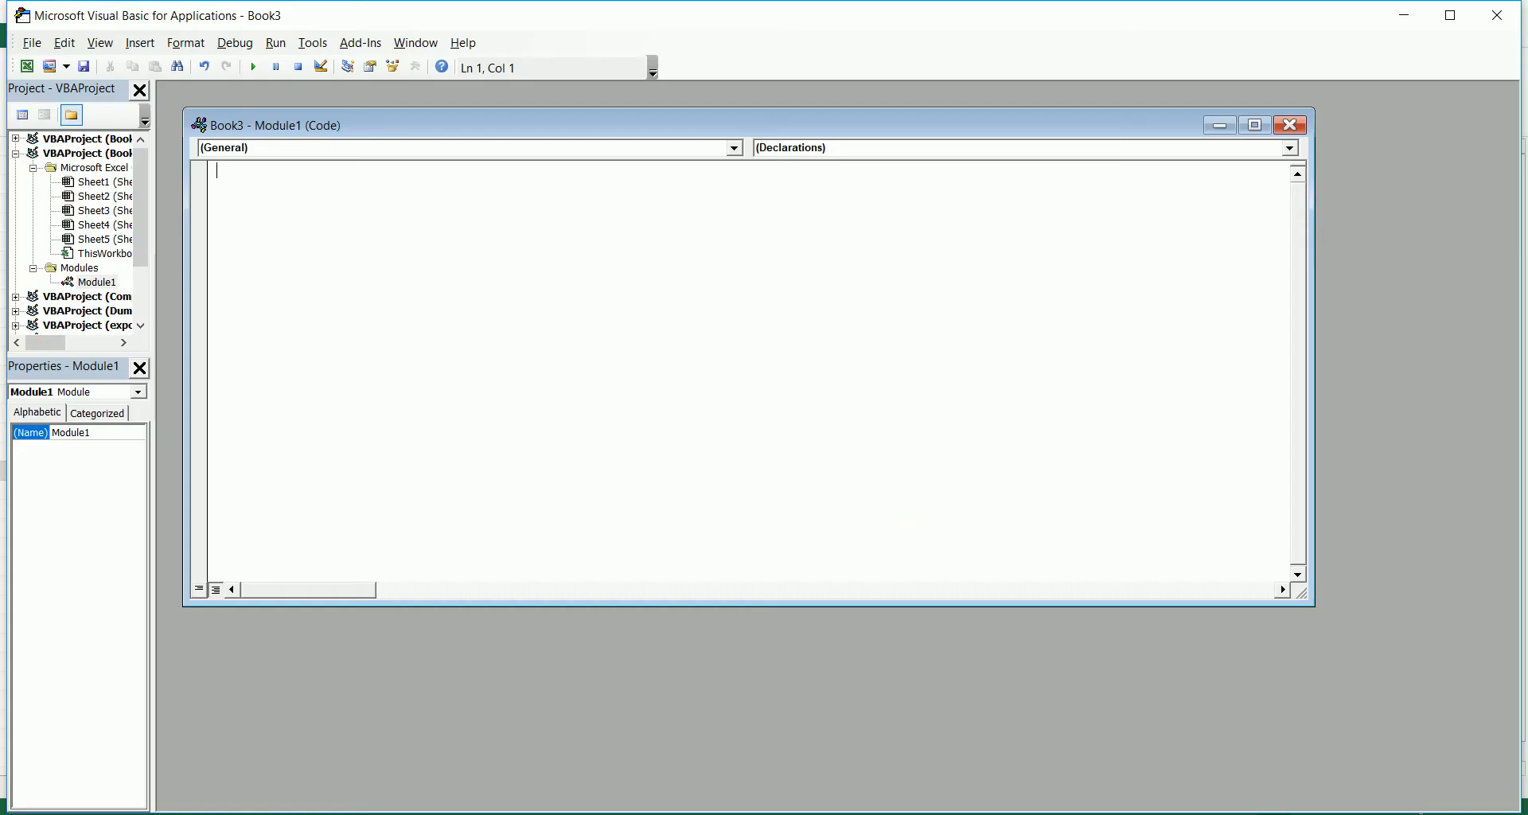
Begin Sub ClearContent() and declare Dim ws As Worksheet.
type("SUB Cle")
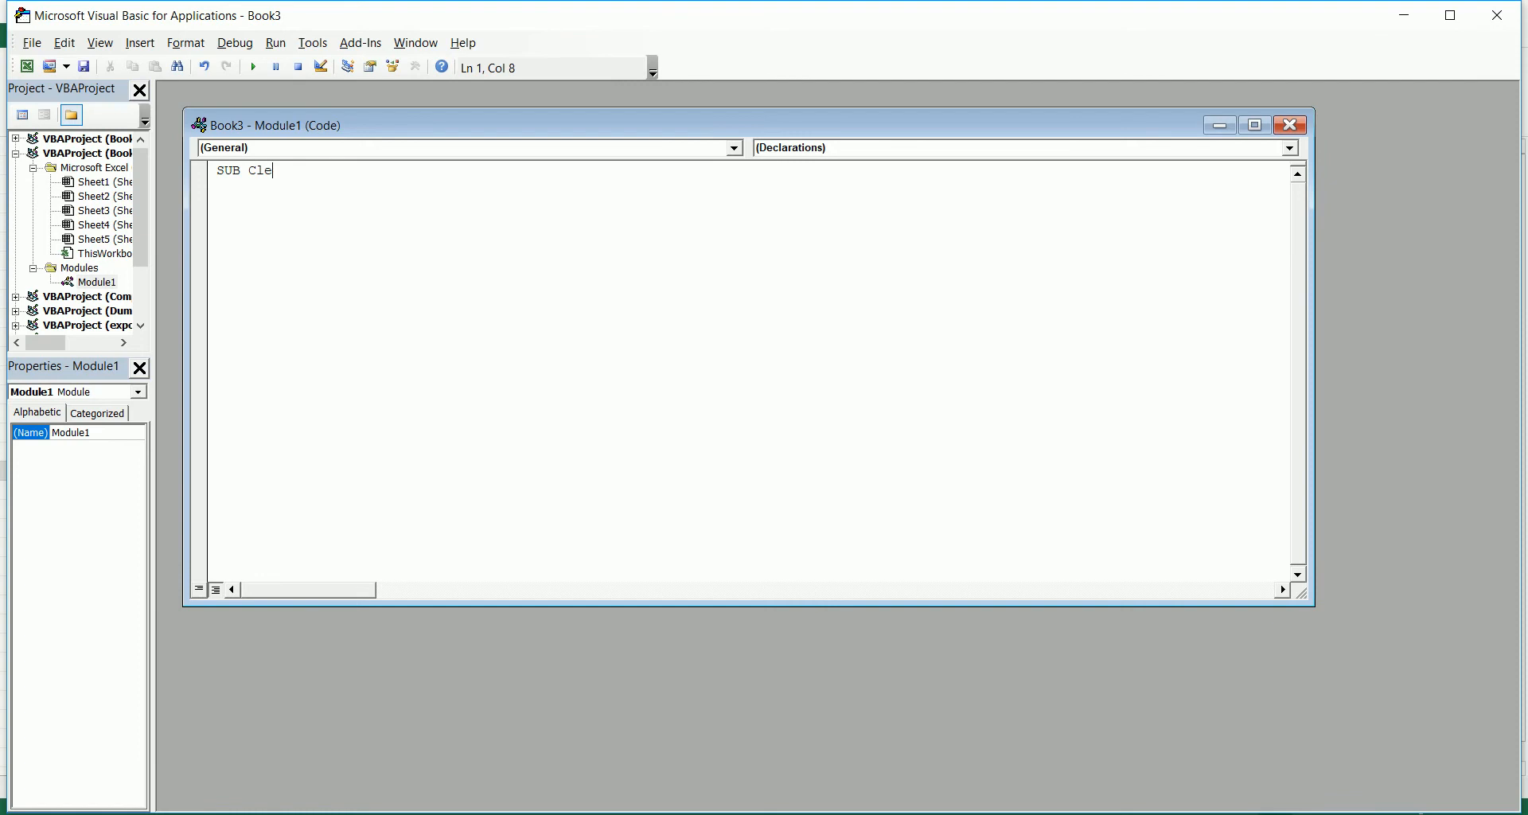
type("arContent(")
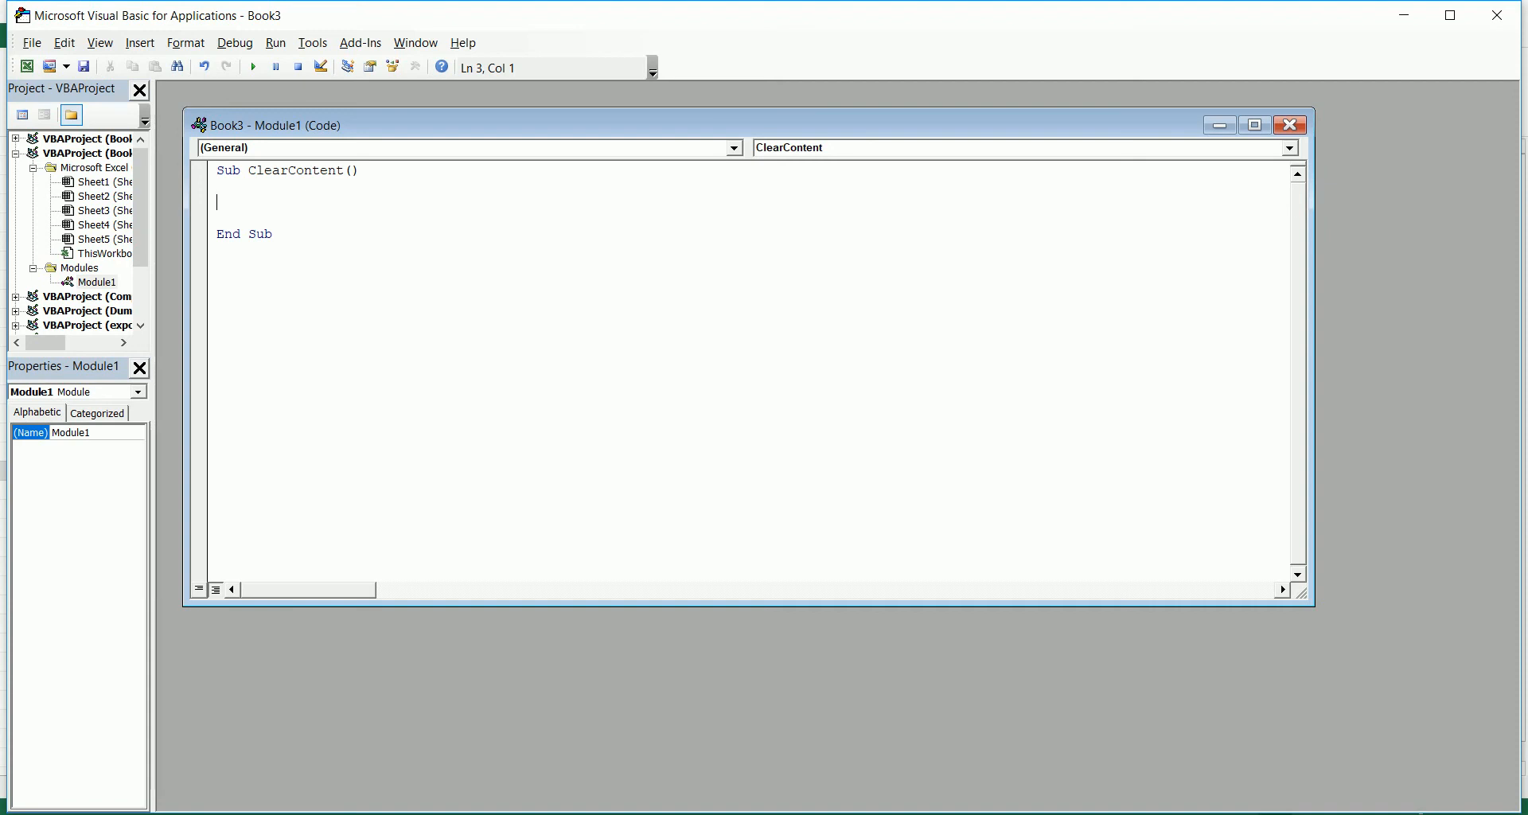
type("Dim")
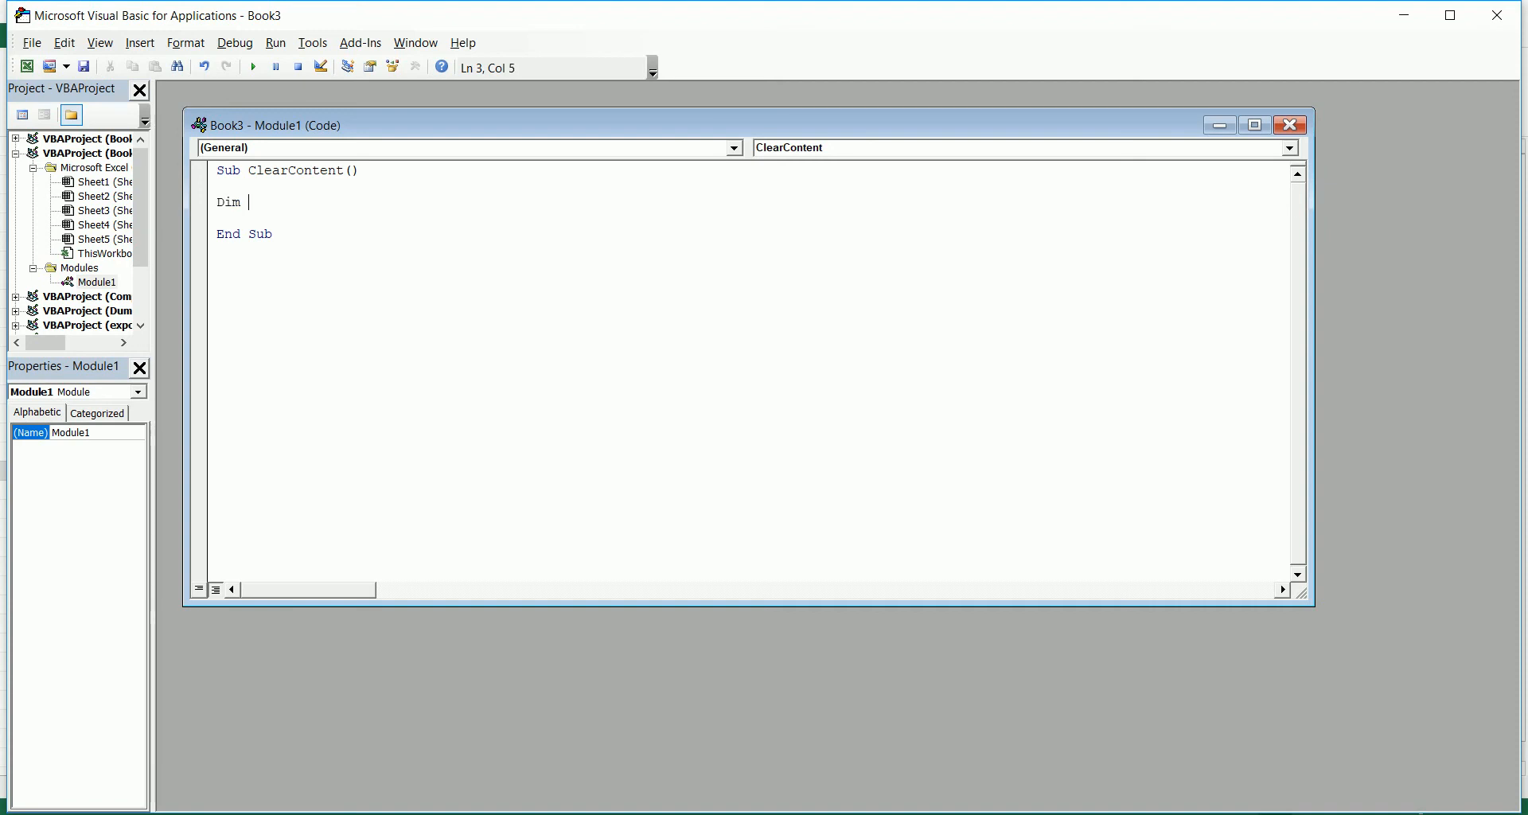
type("ws as worksheet")
left_click(752, 219)
type("For e")
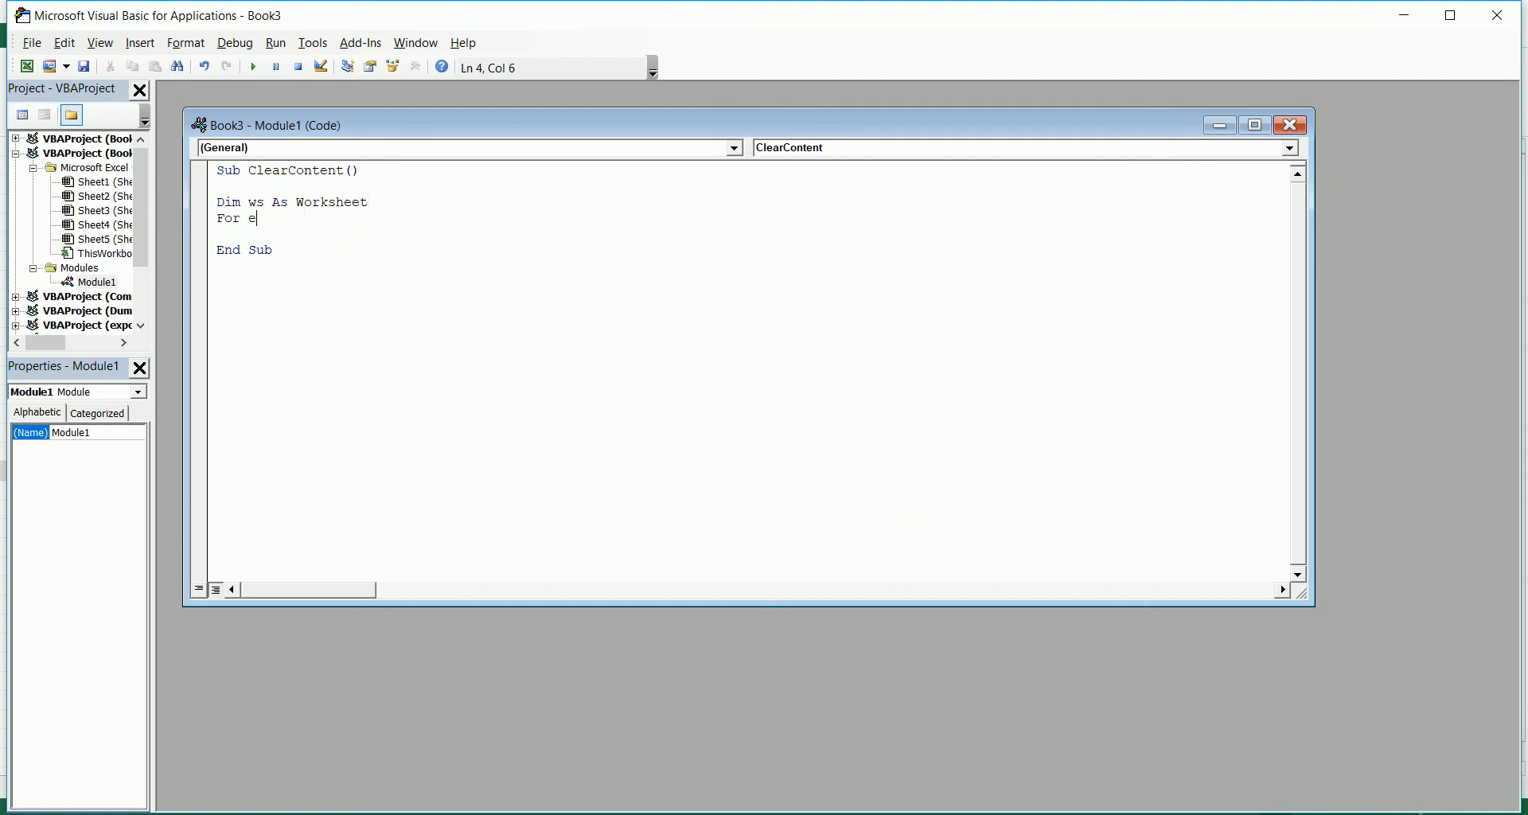
Start the loop For Each ws In ThisWorkbook.Worksheets.
type("ach")
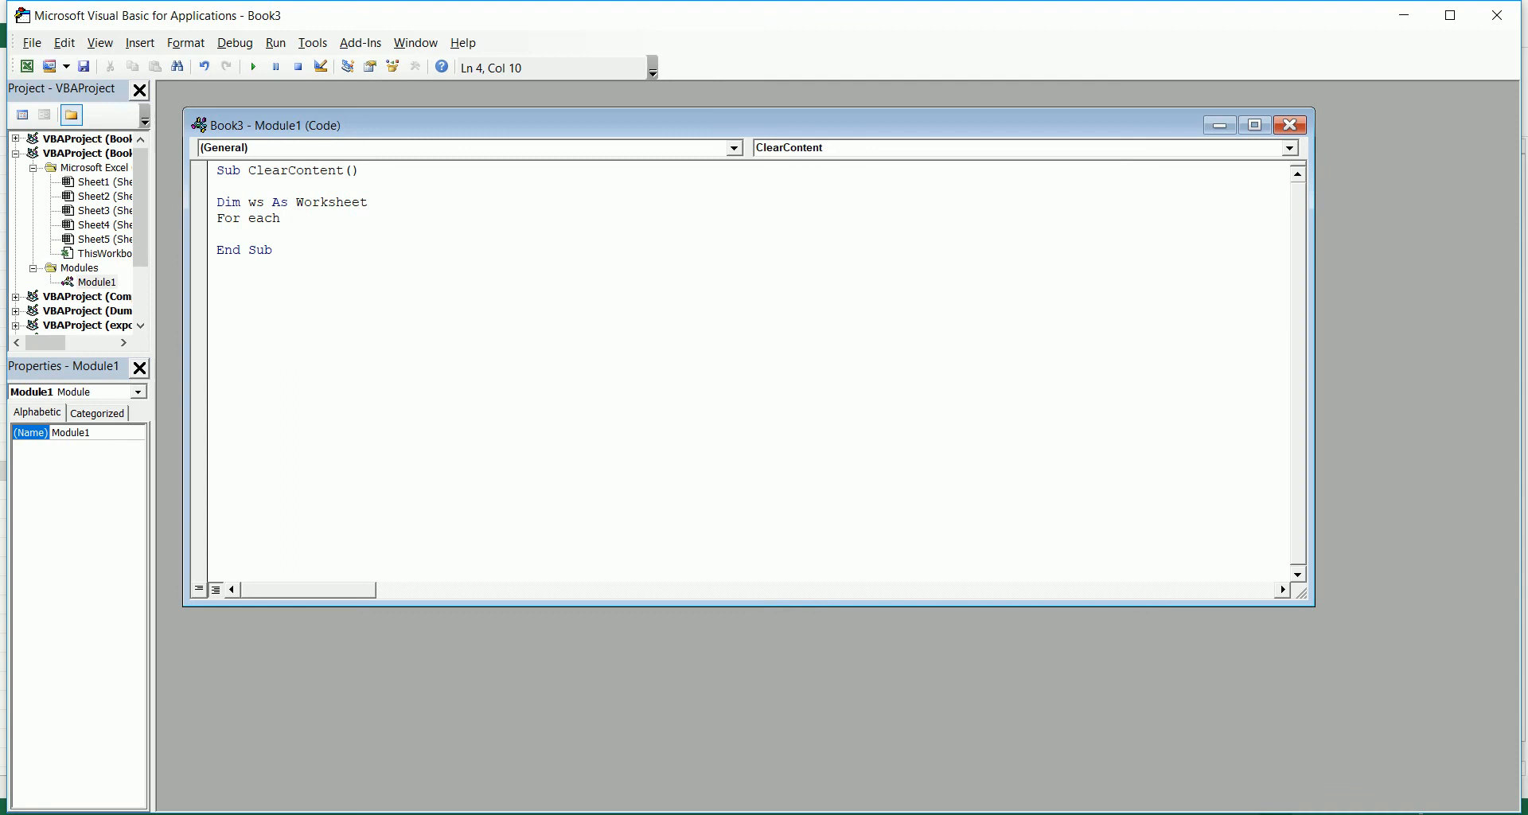
type("ws in th")
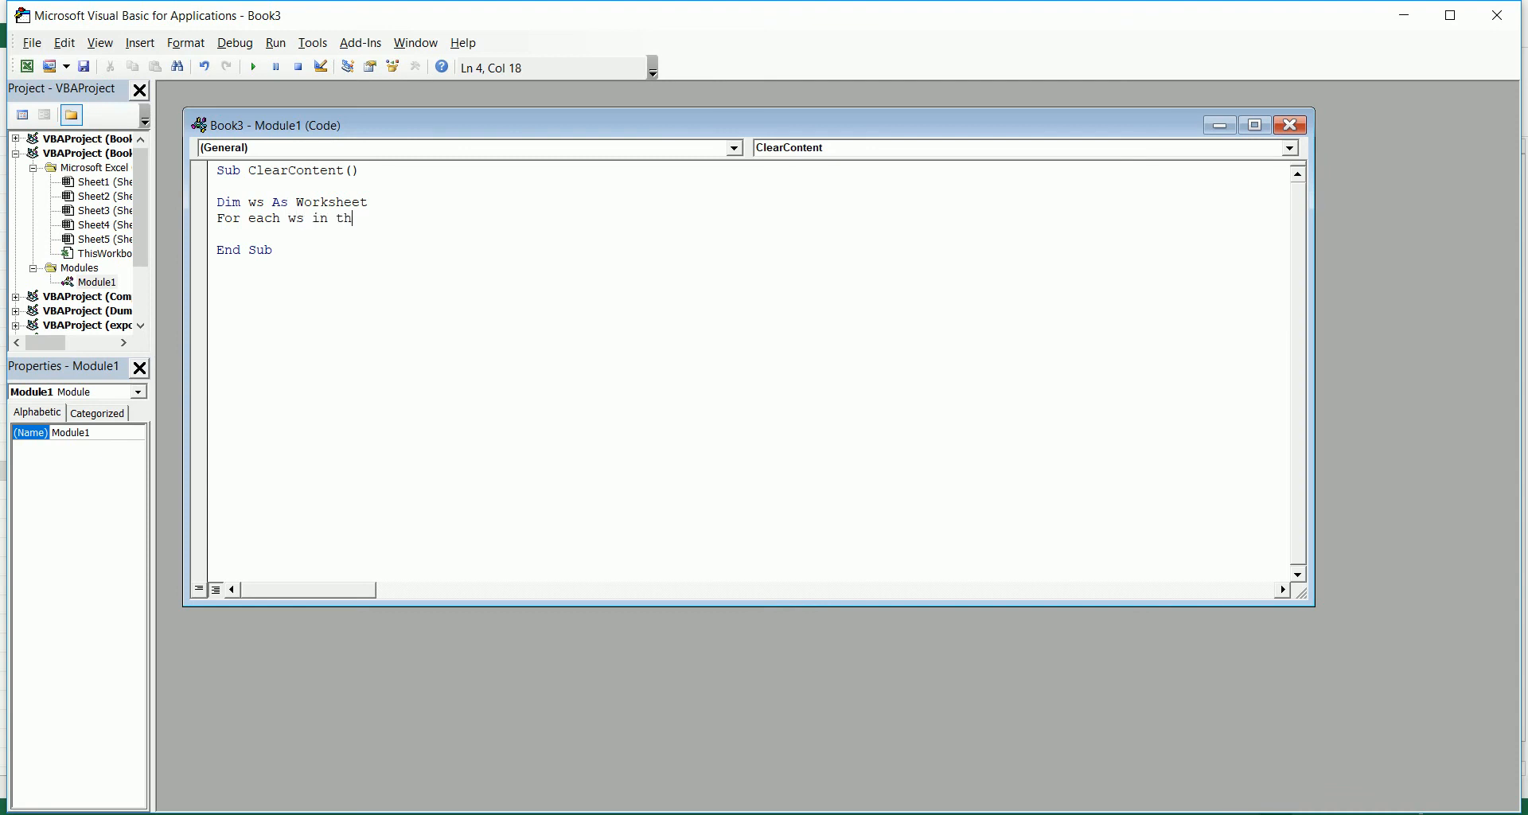
type("isworkbook.Worksheets")
type("ws")
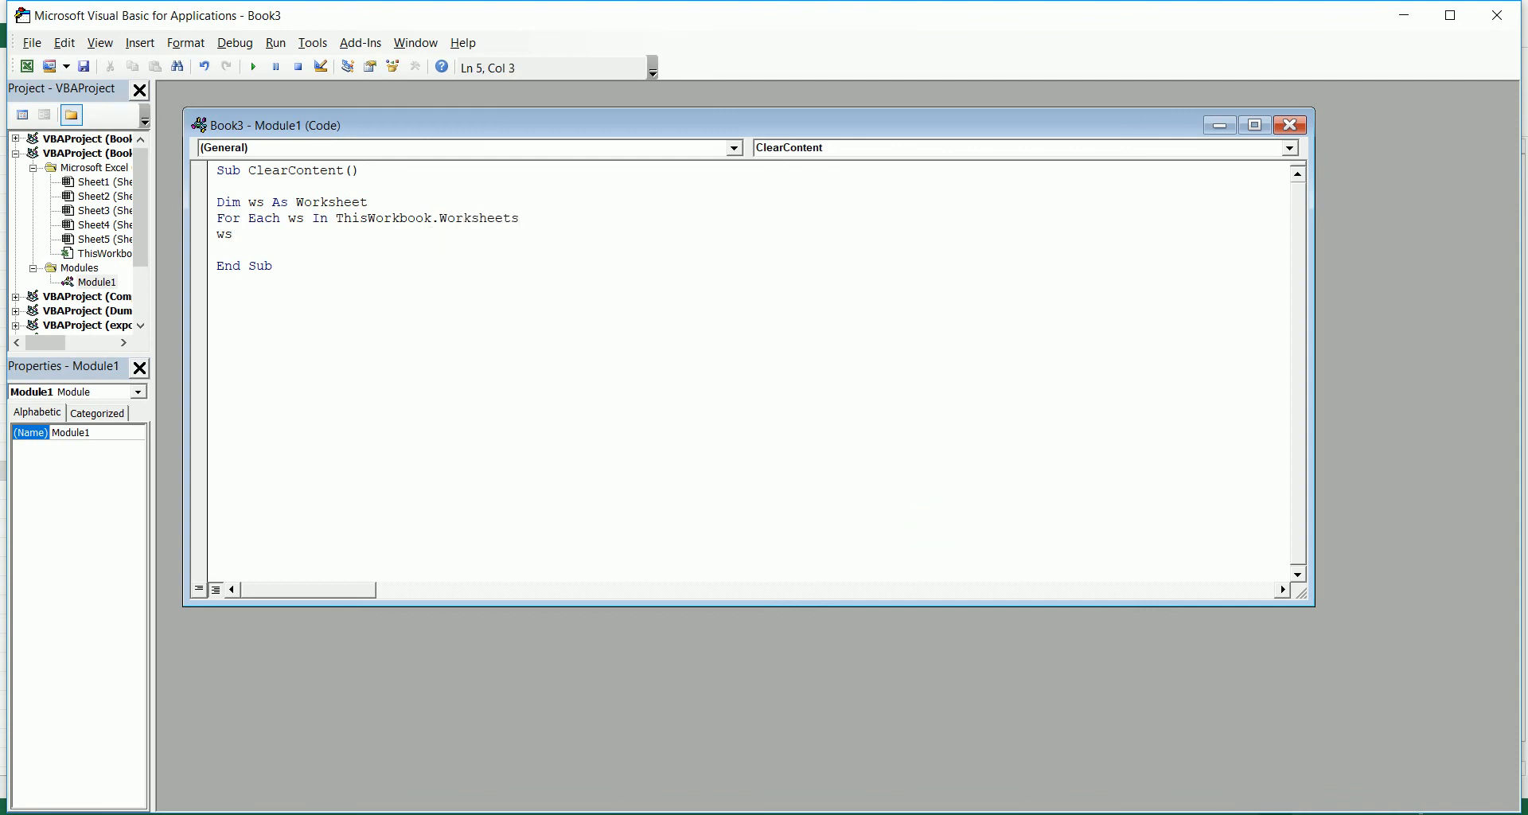
Finish the macro with ws.Cells.ClearContents and Next ws before End Sub.
type(".")
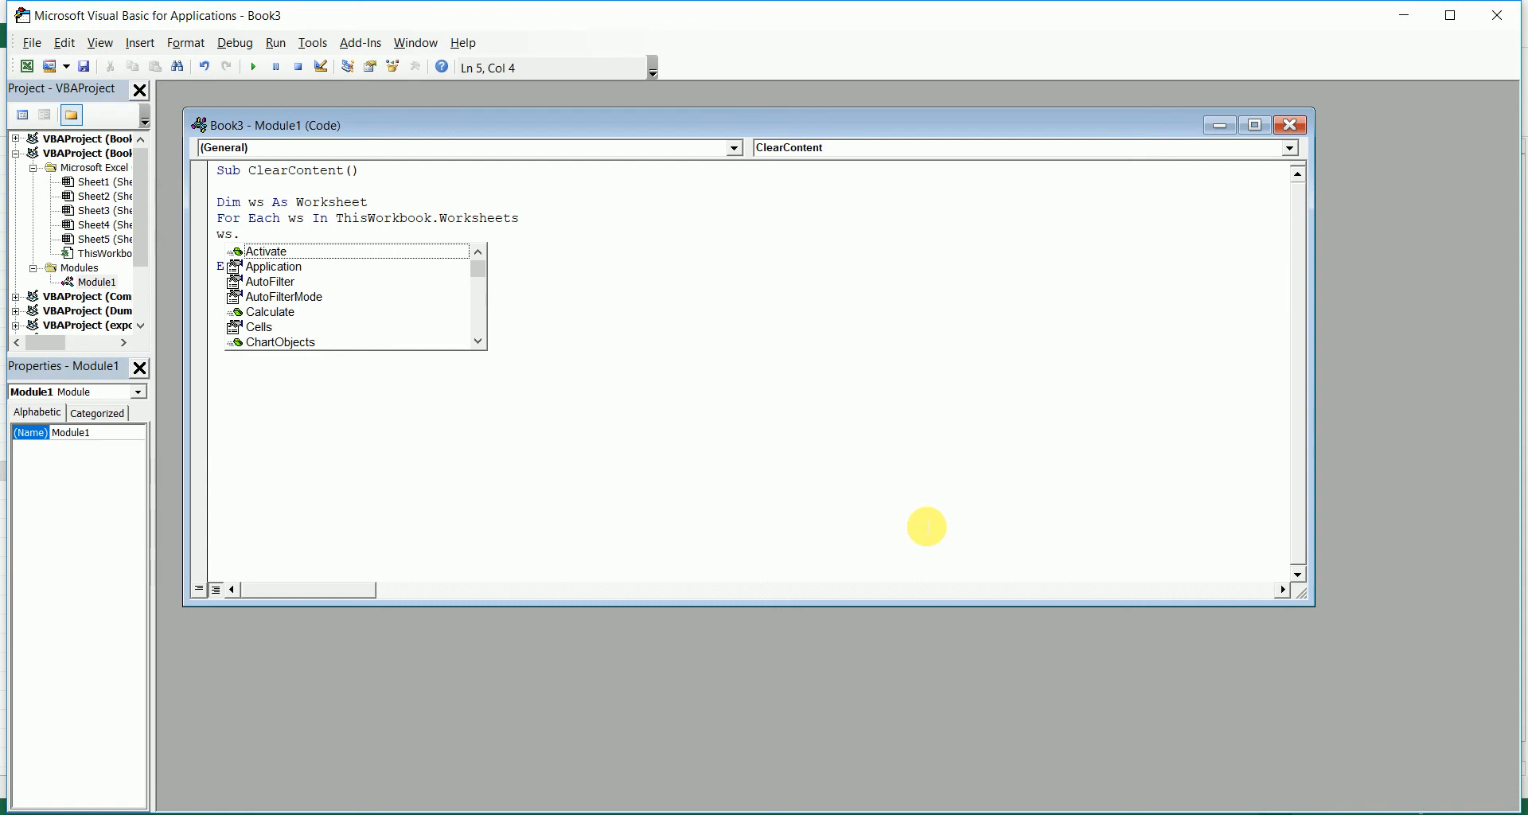
type("cel")
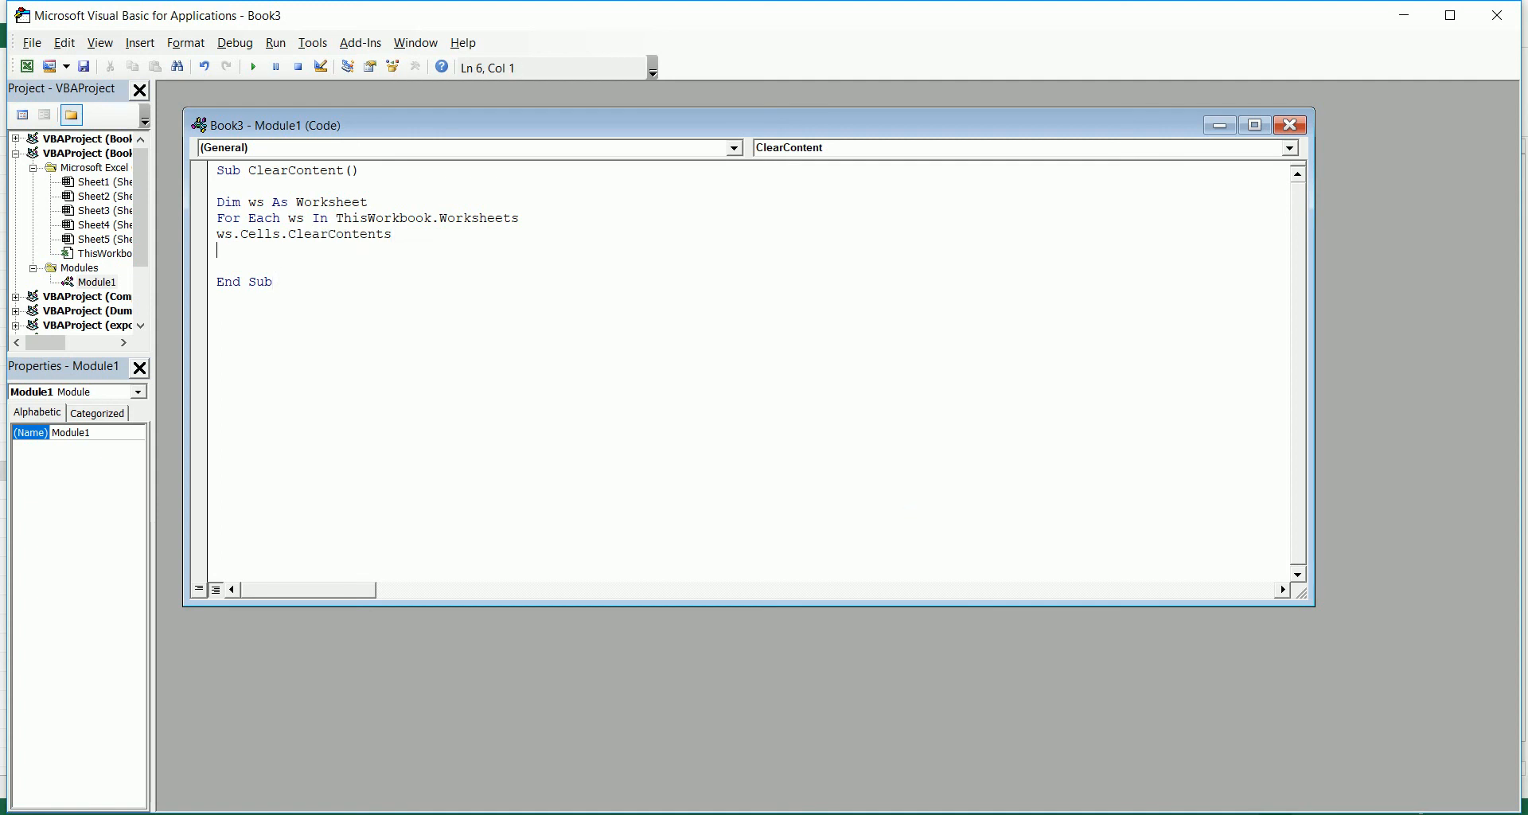
type("next ws")
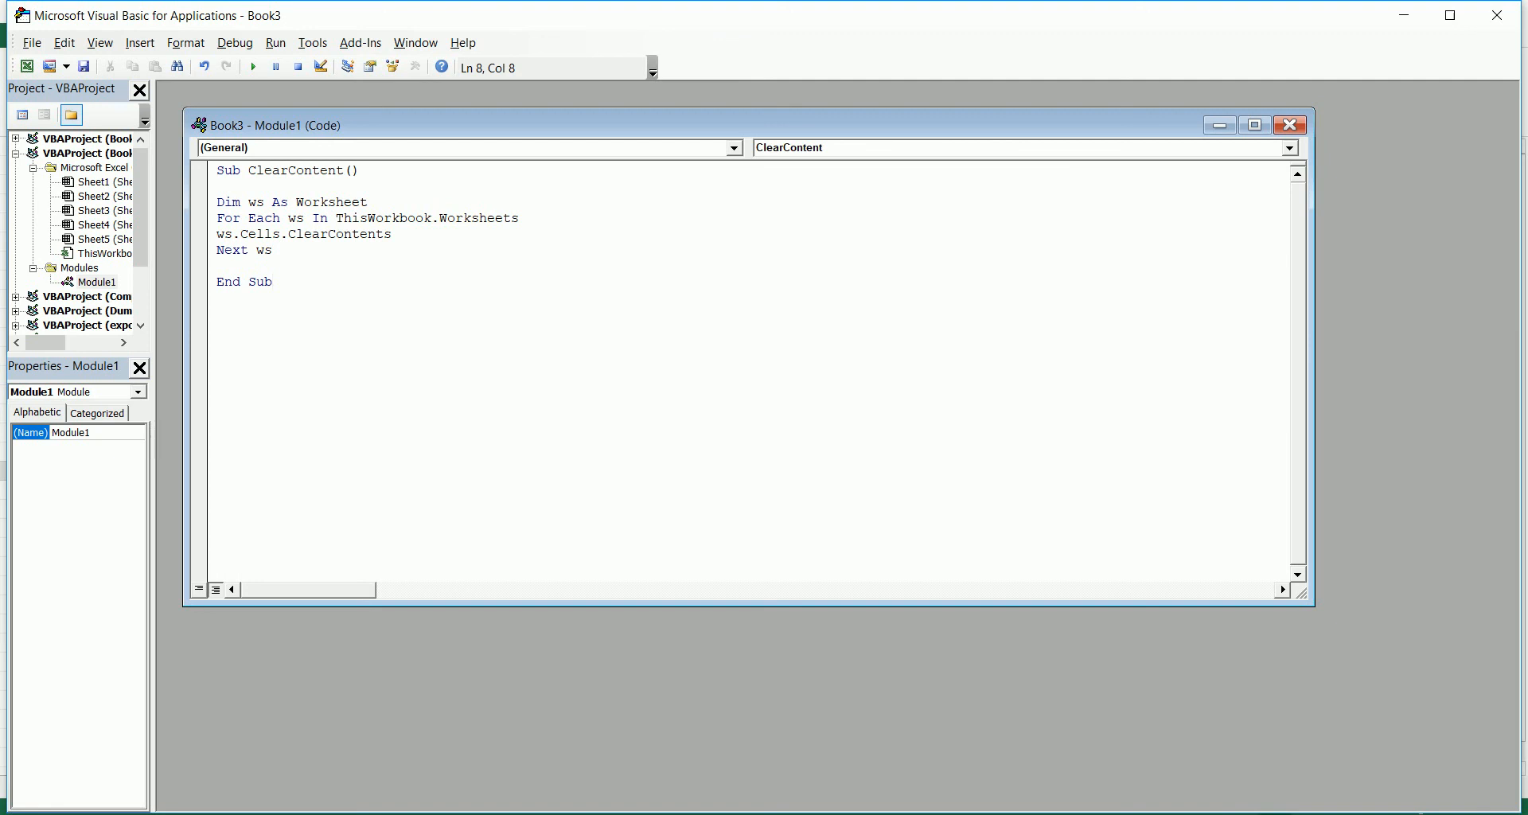
left_click(272, 282)
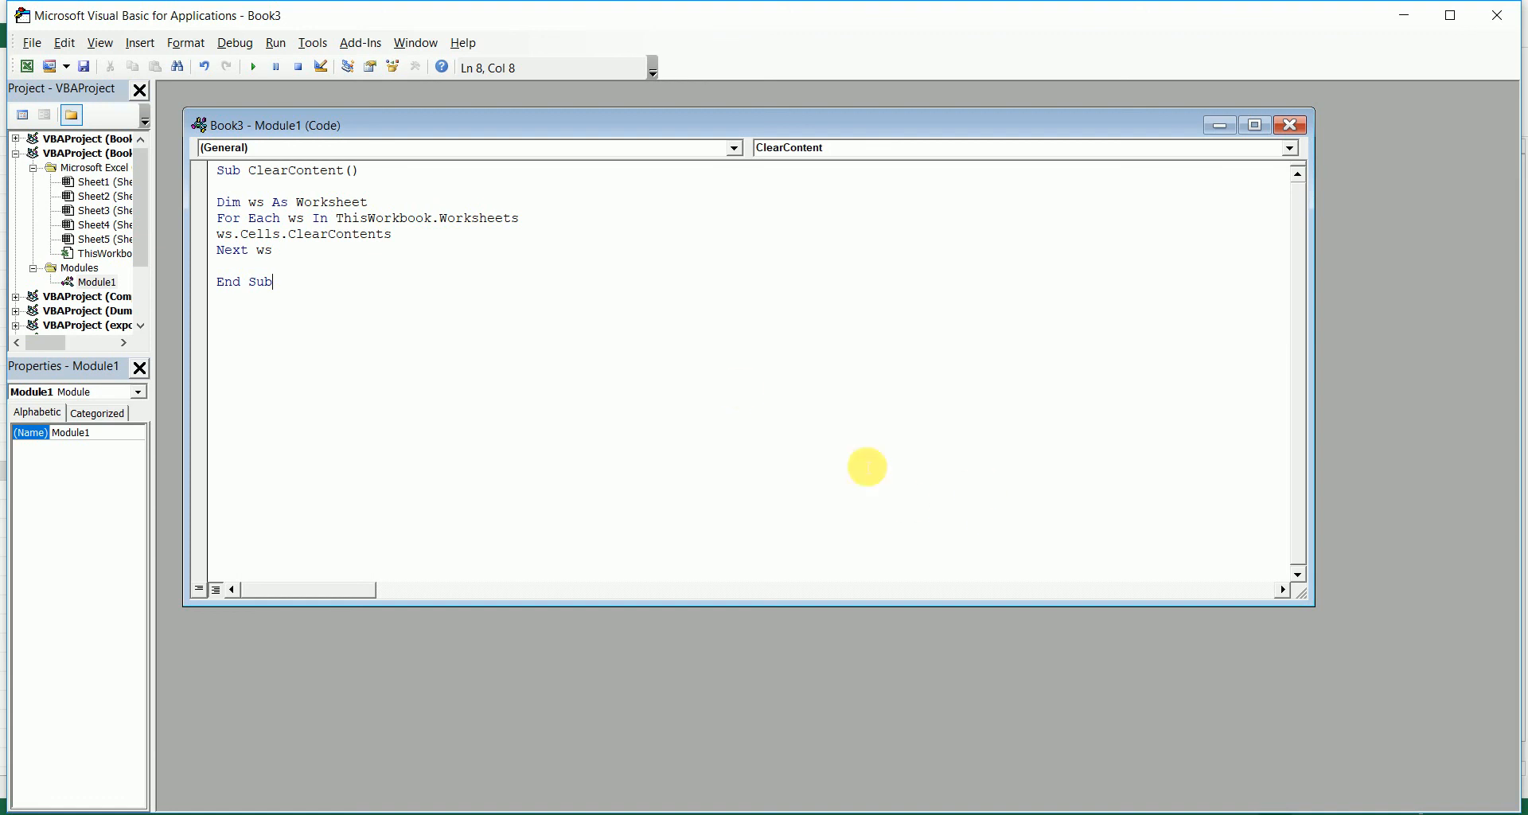
mouse_move(551, 319)
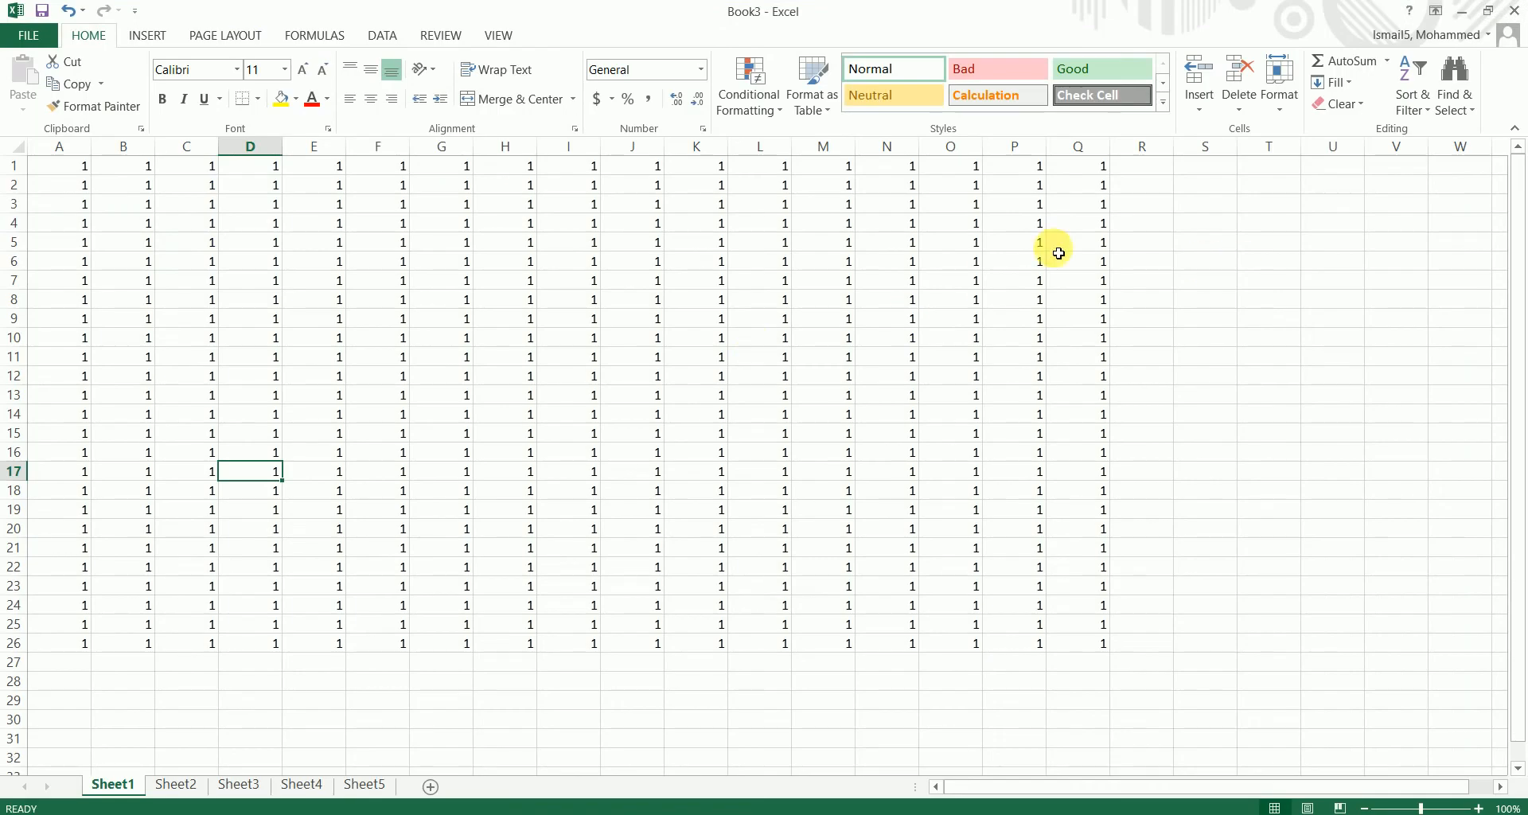
mouse_move(146, 37)
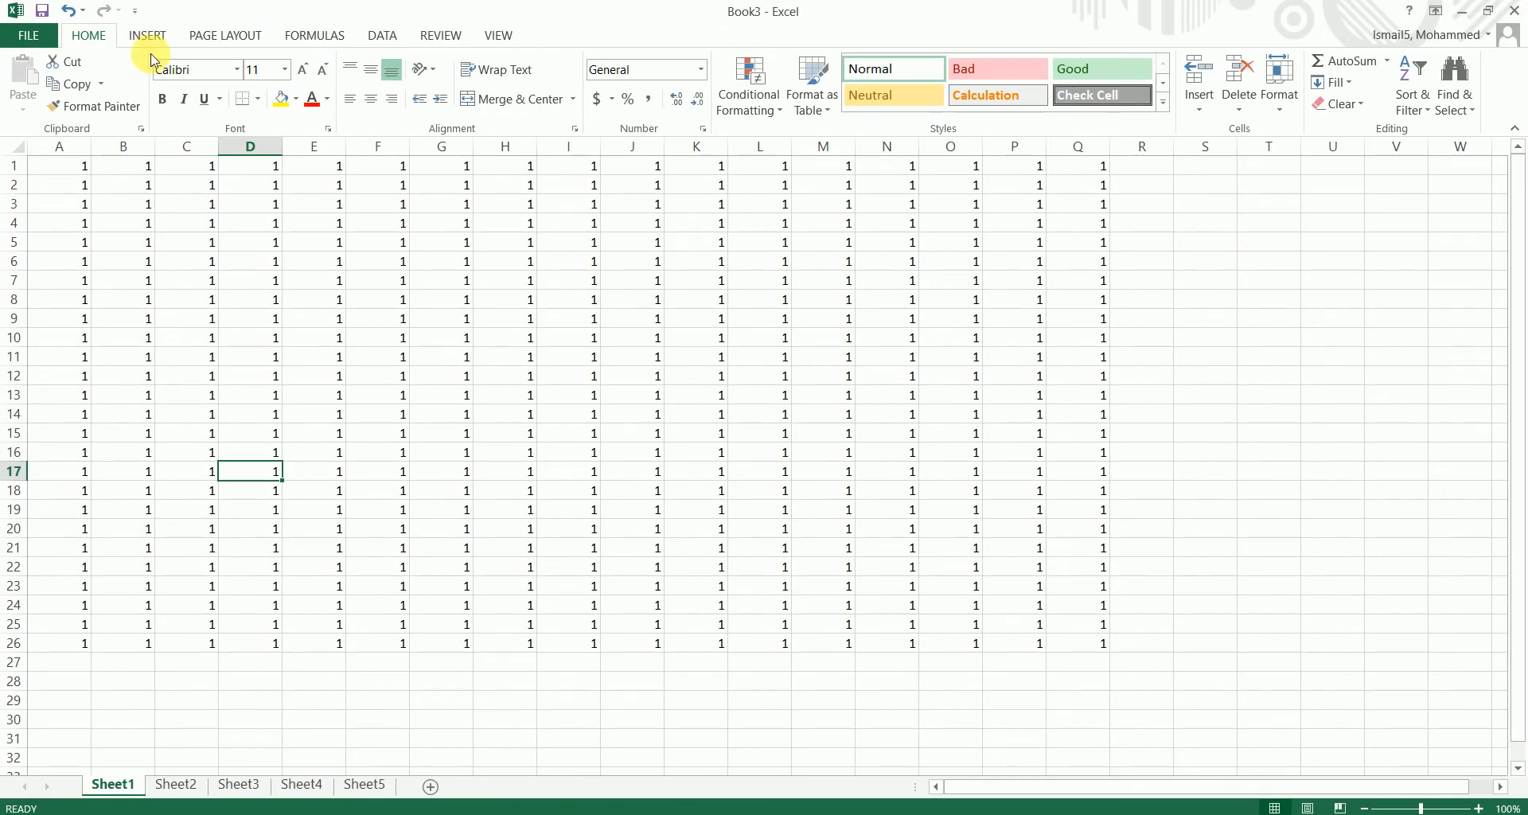
Draw a CLEAR rectangle shape, assign it the ClearContent macro, run it and check Sheet4 is empty.
left_click(146, 35)
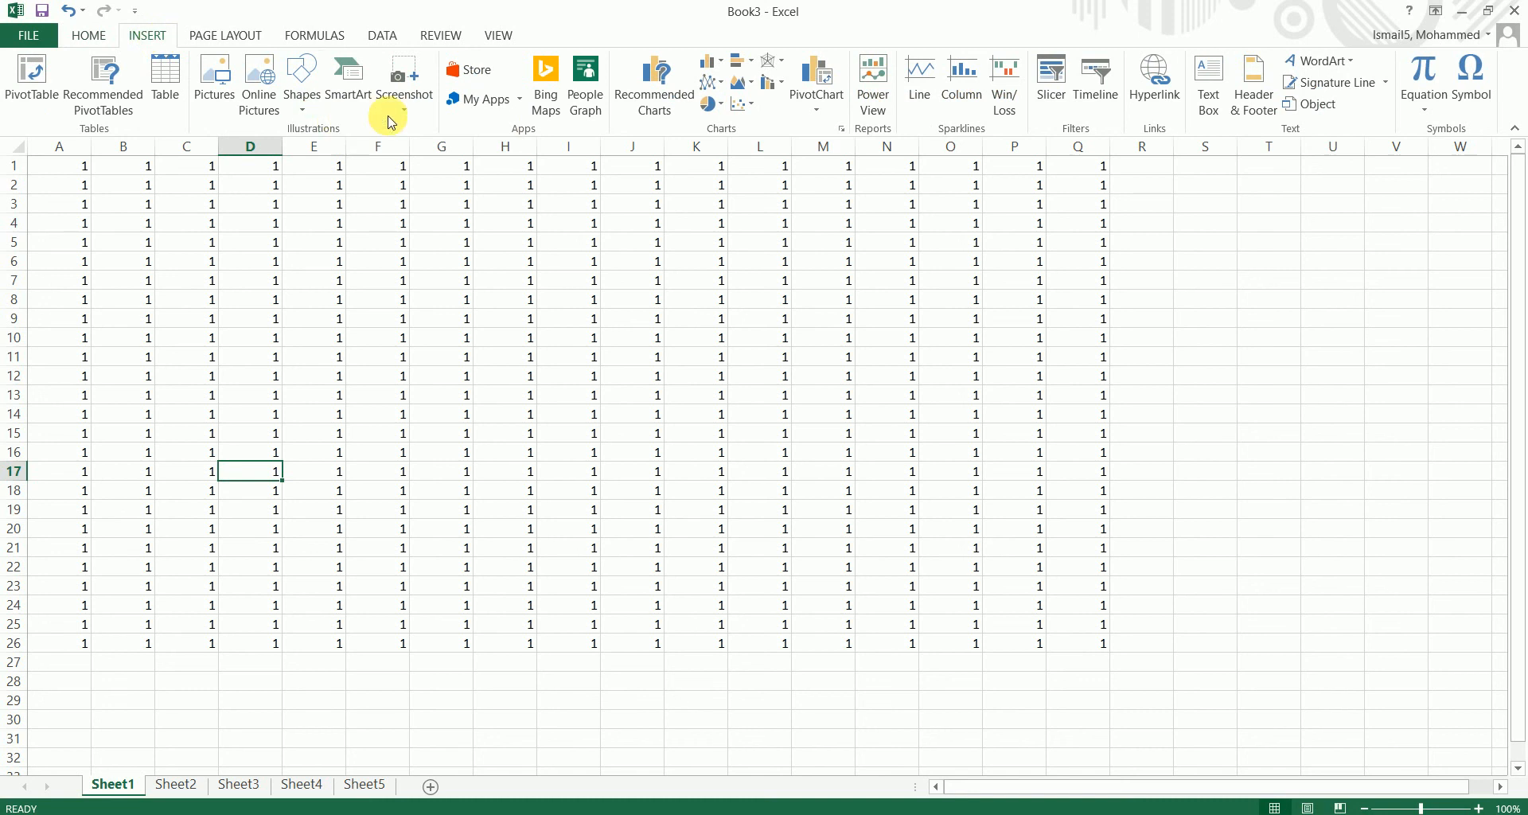
mouse_move(349, 154)
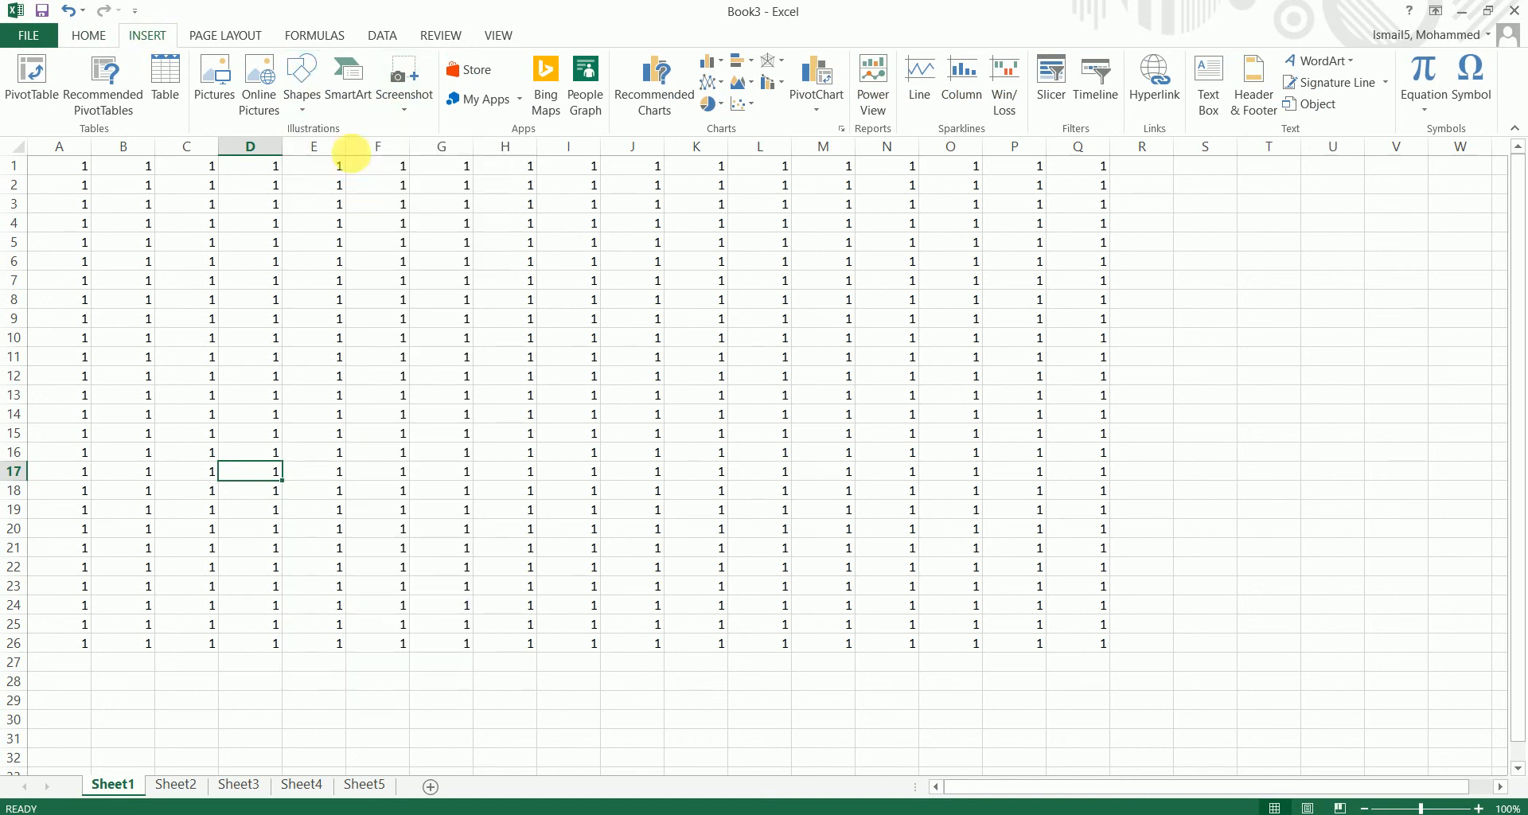
left_click_drag(1197, 299, 1435, 436)
type("CLEAR")
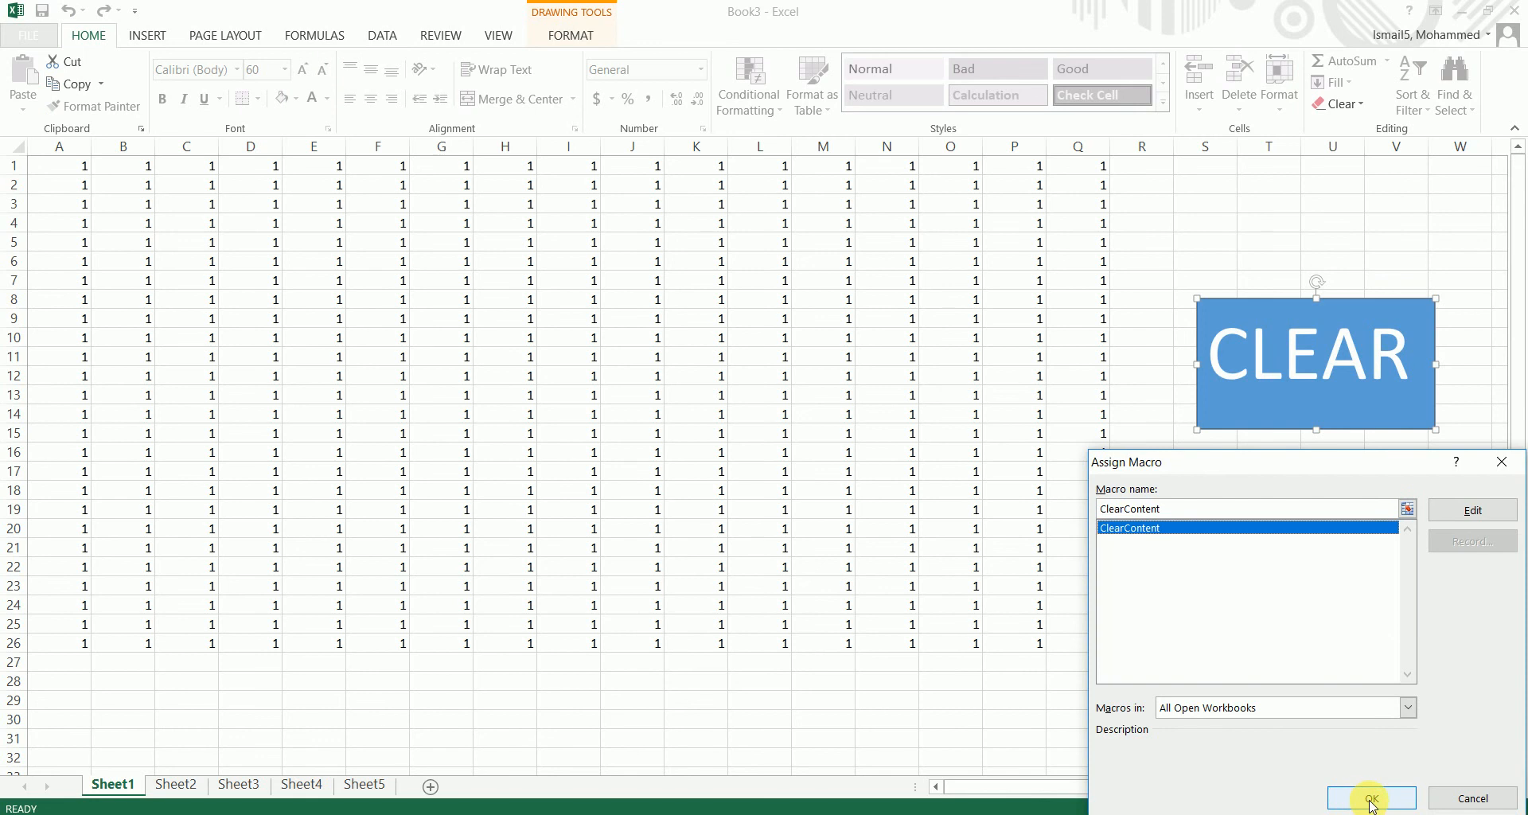
left_click(1371, 796)
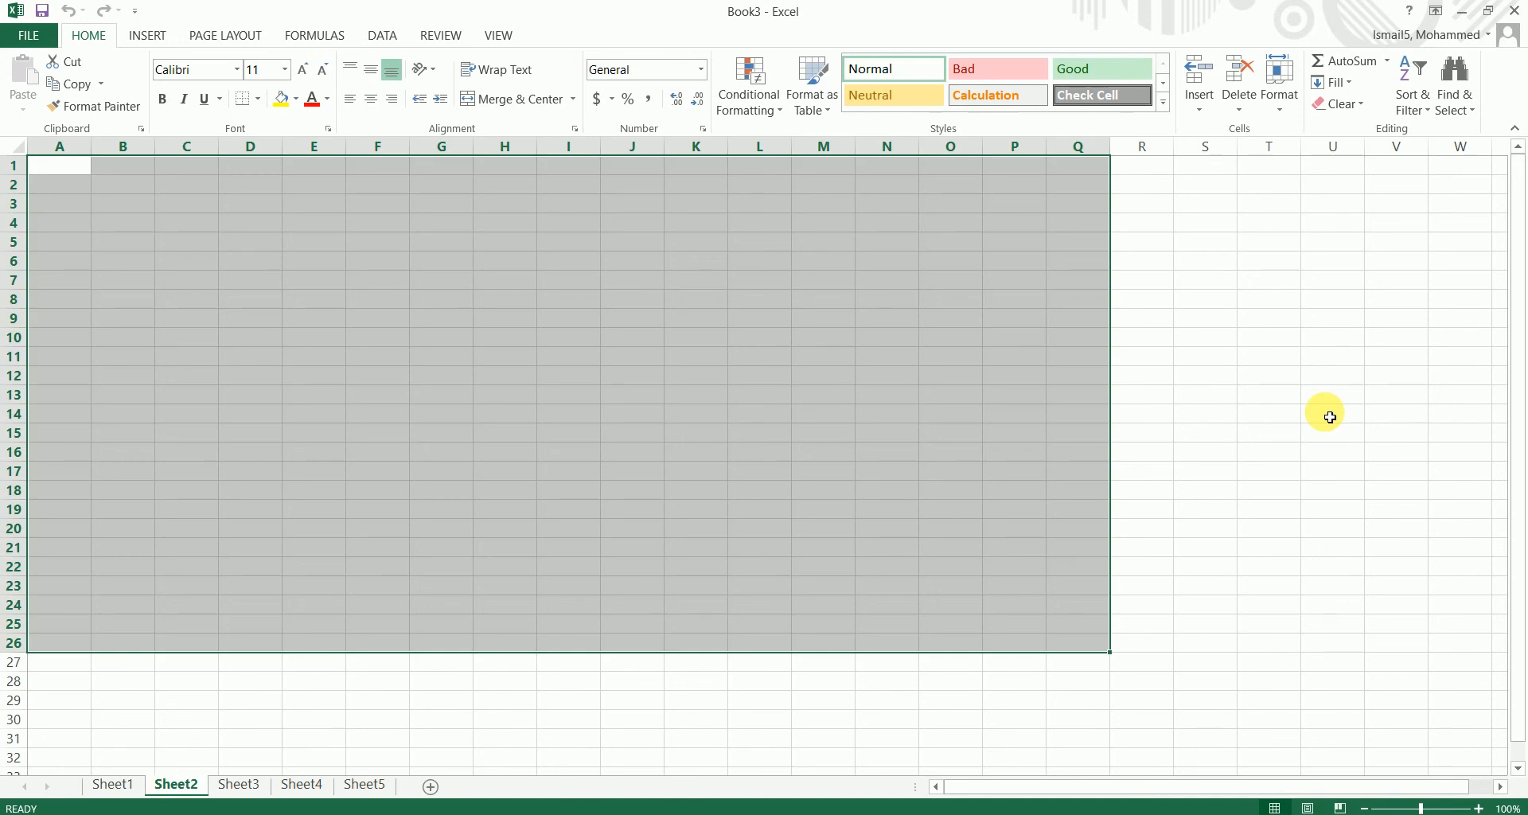
left_click(301, 785)
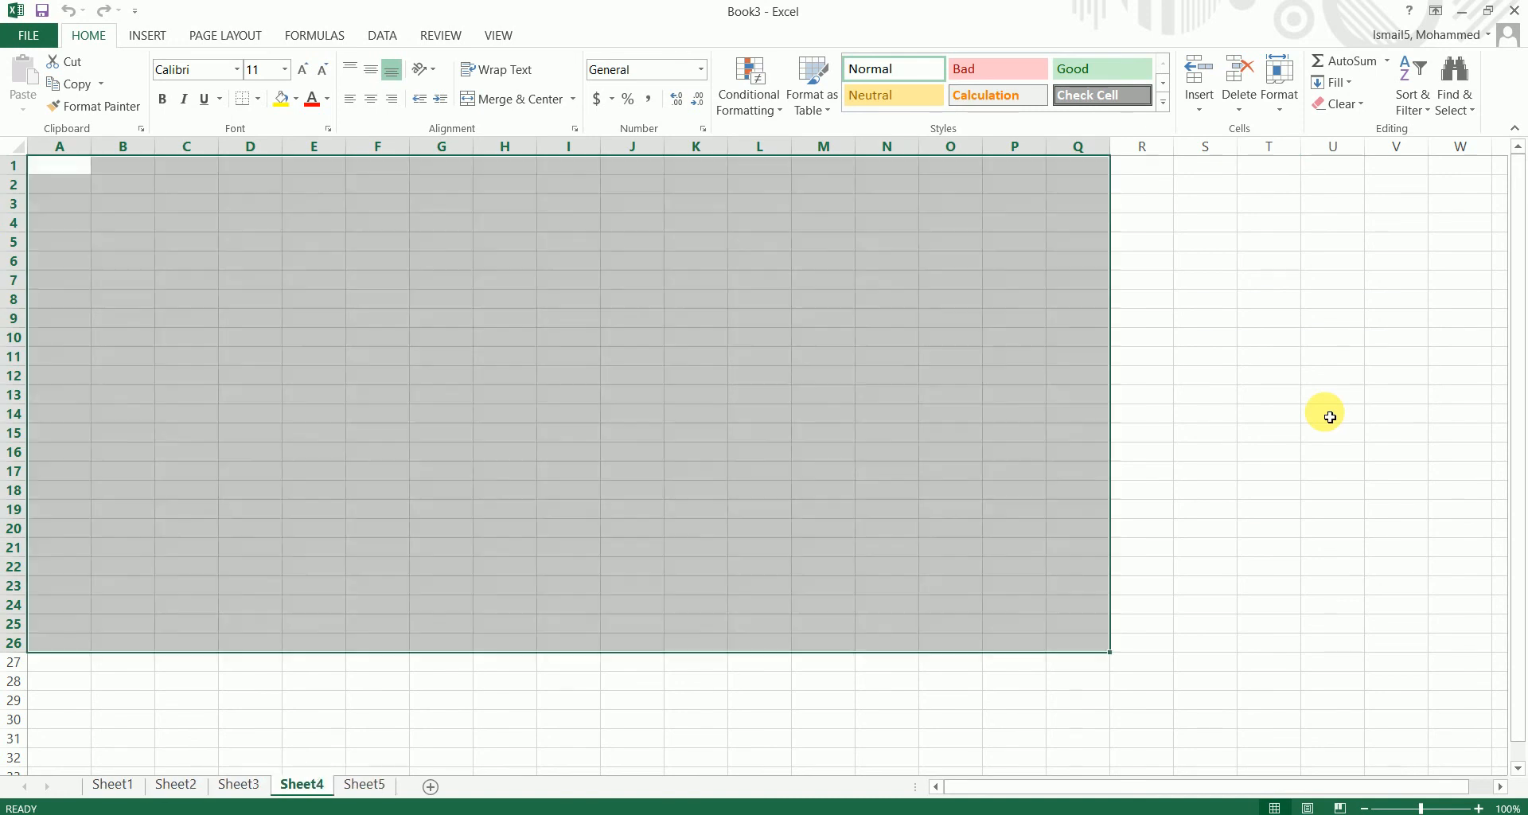